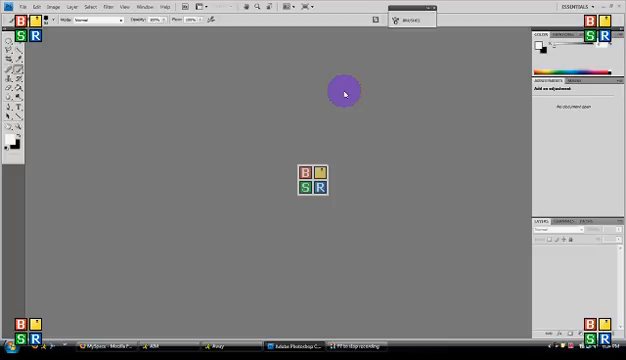
pyautogui.moveTo(104, 82)
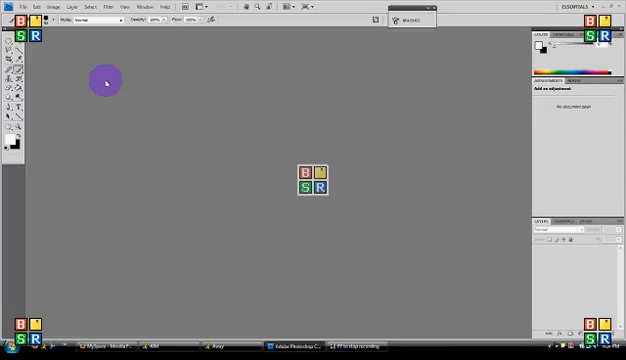
pyautogui.moveTo(143, 272)
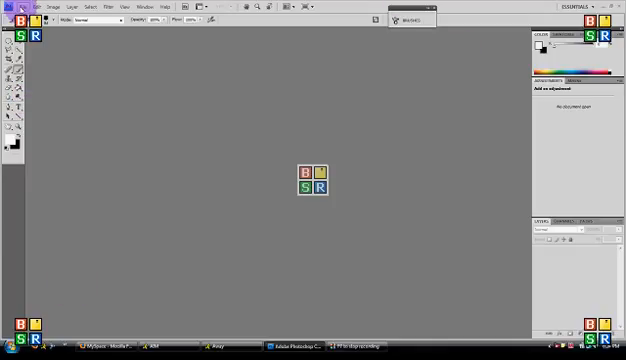
# Open the portrait photo from the My Pictures folder via File > Open.
pyautogui.click(33, 7)
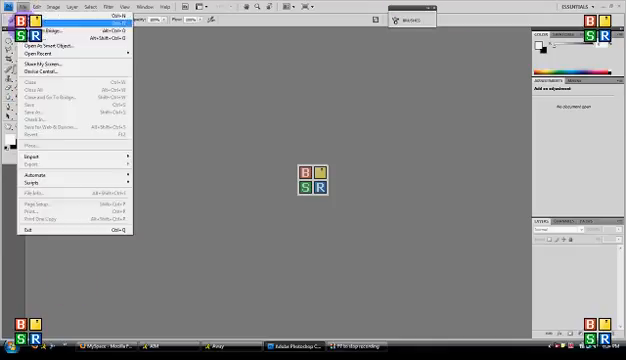
pyautogui.click(40, 30)
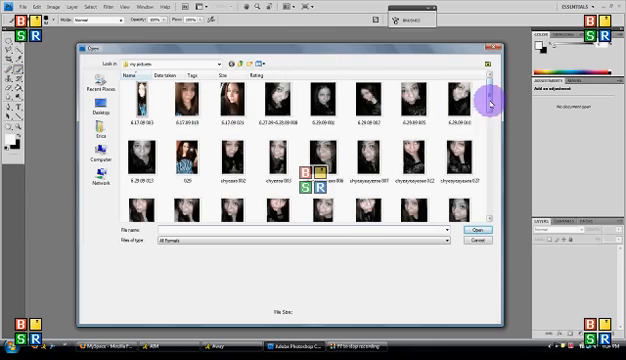
pyautogui.scroll(-3)
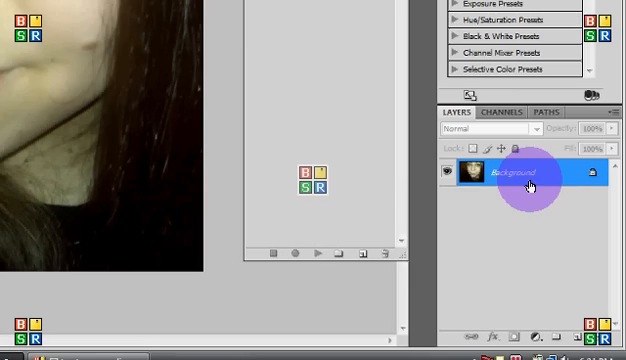
# Duplicate the Background layer to create a 'Background copy' layer.
pyautogui.rightClick(527, 188)
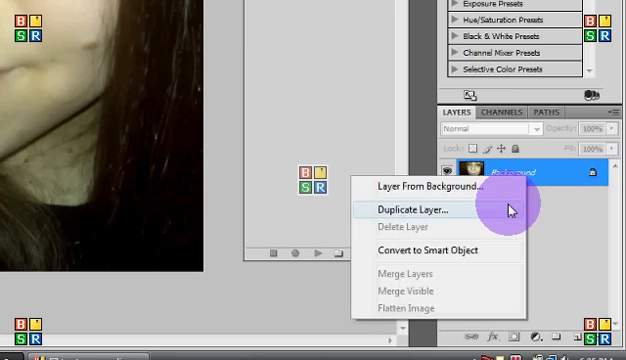
pyautogui.click(407, 208)
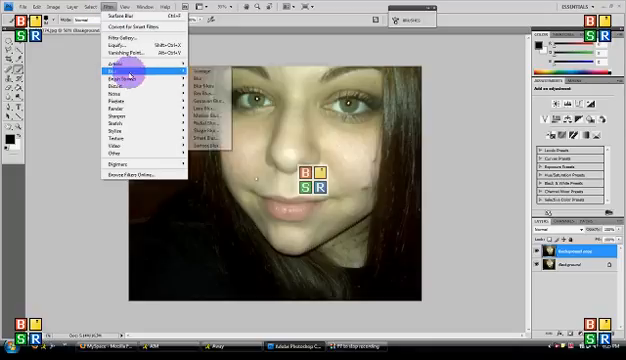
pyautogui.moveTo(205, 149)
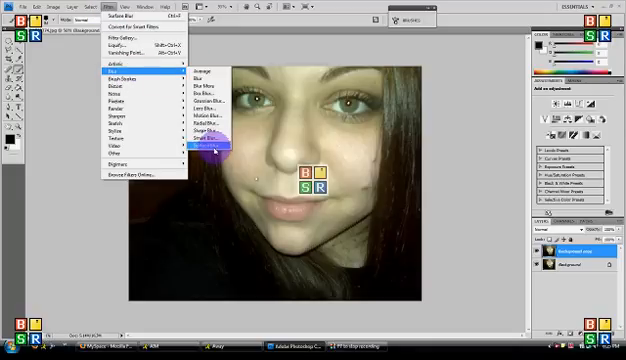
# Apply Surface Blur to the Background copy layer.
pyautogui.click(199, 148)
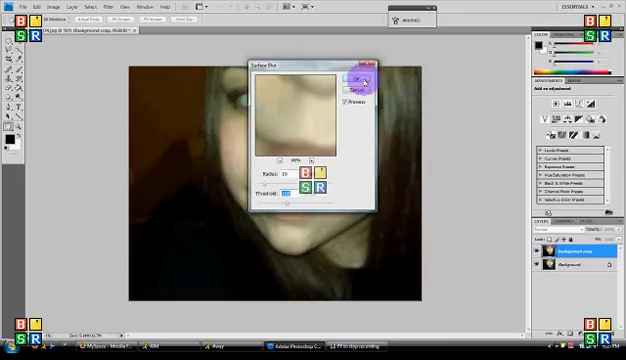
pyautogui.click(352, 77)
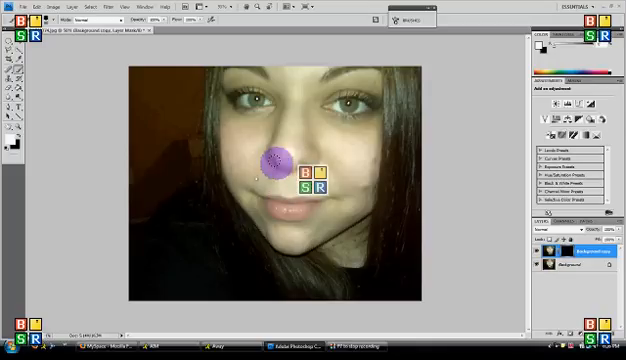
pyautogui.moveTo(293, 73)
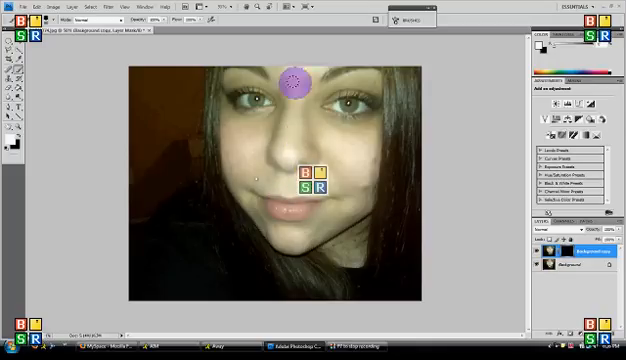
# Paint white on the layer mask with a soft brush over the cheeks and face.
pyautogui.moveTo(295, 75); pyautogui.dragTo(262, 118)
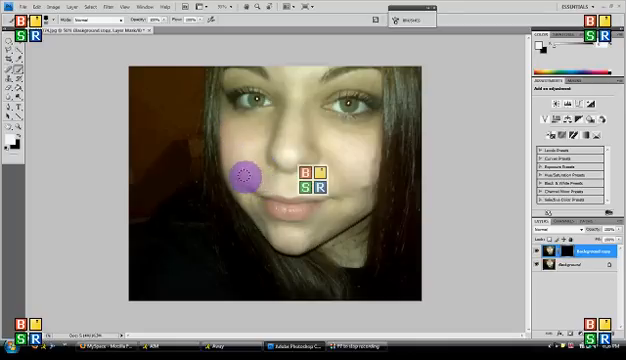
pyautogui.moveTo(247, 193)
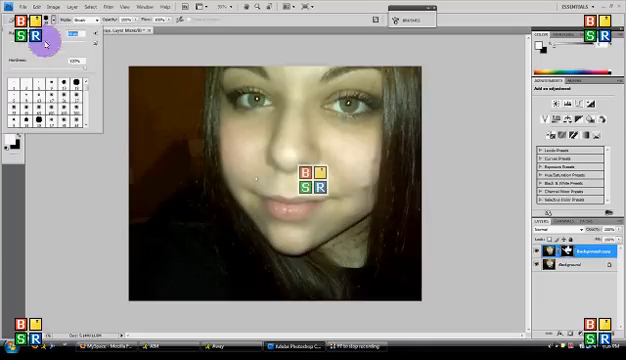
pyautogui.click(213, 150)
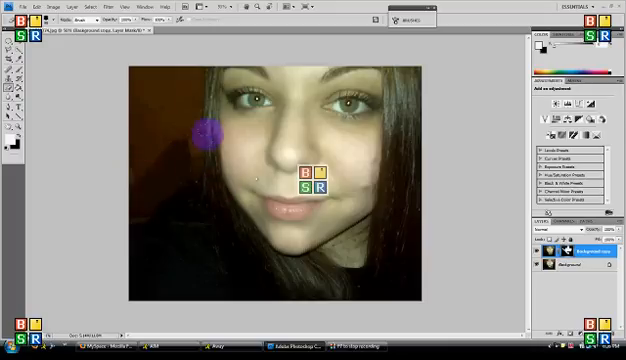
pyautogui.moveTo(205, 132); pyautogui.dragTo(278, 205)
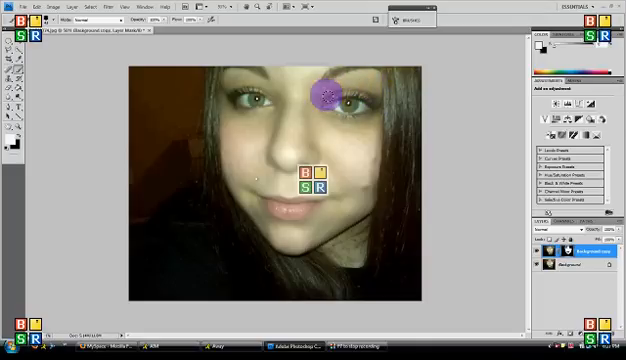
# Paint the smoothing over the remaining skin areas around the eyes.
pyautogui.moveTo(330, 95); pyautogui.dragTo(315, 130)
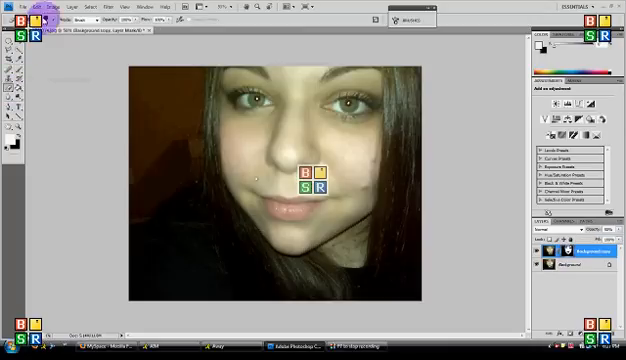
pyautogui.click(263, 203)
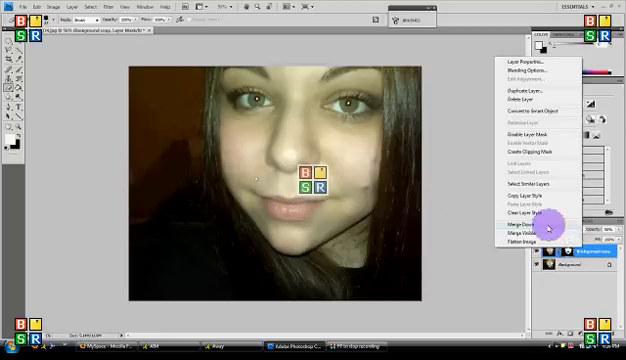
# Merge the Background copy down into the Background layer.
pyautogui.click(517, 227)
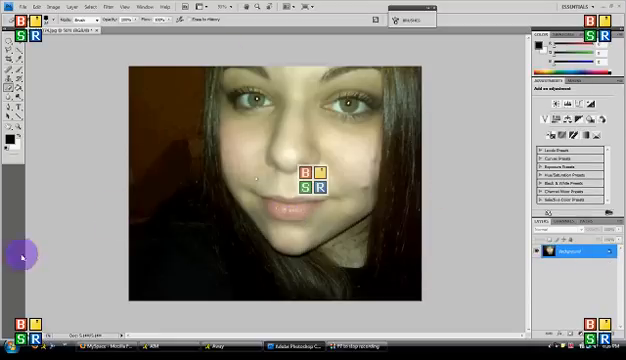
pyautogui.moveTo(497, 31)
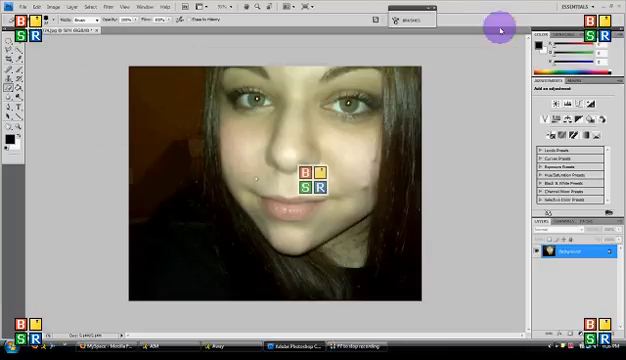
pyautogui.moveTo(295, 349)
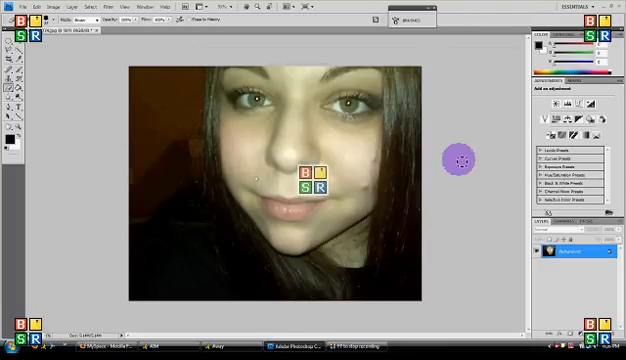
pyautogui.moveTo(495, 230)
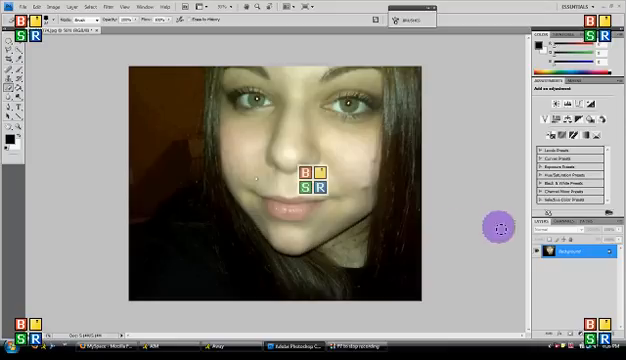